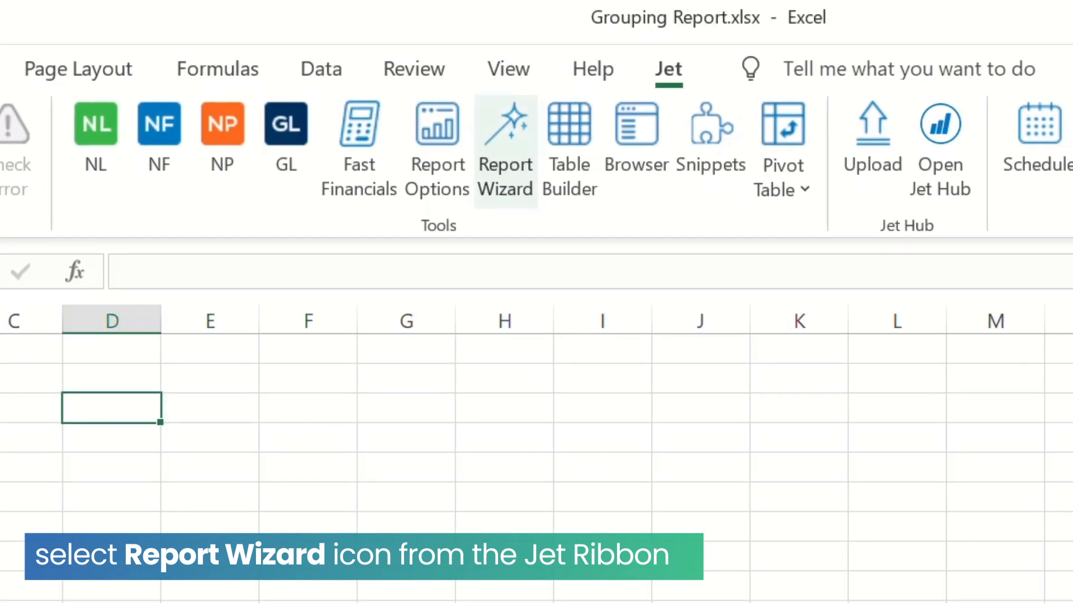
# Launch the Report Wizard sourcing the Cust. Ledger Entry table from CRONUS JetCorp USA.
pyautogui.click(505, 126)
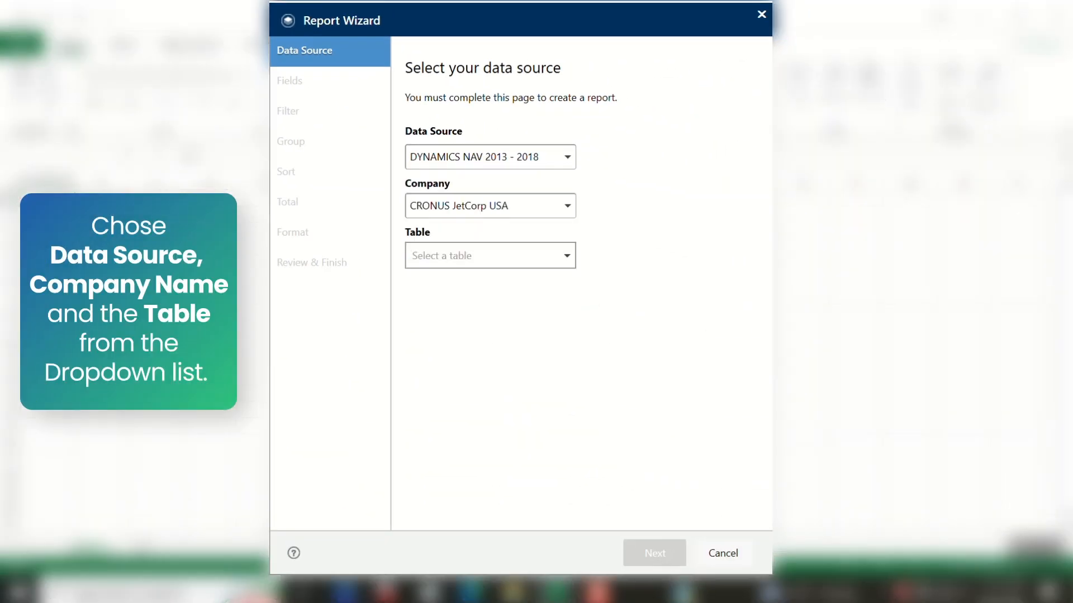
pyautogui.click(489, 256)
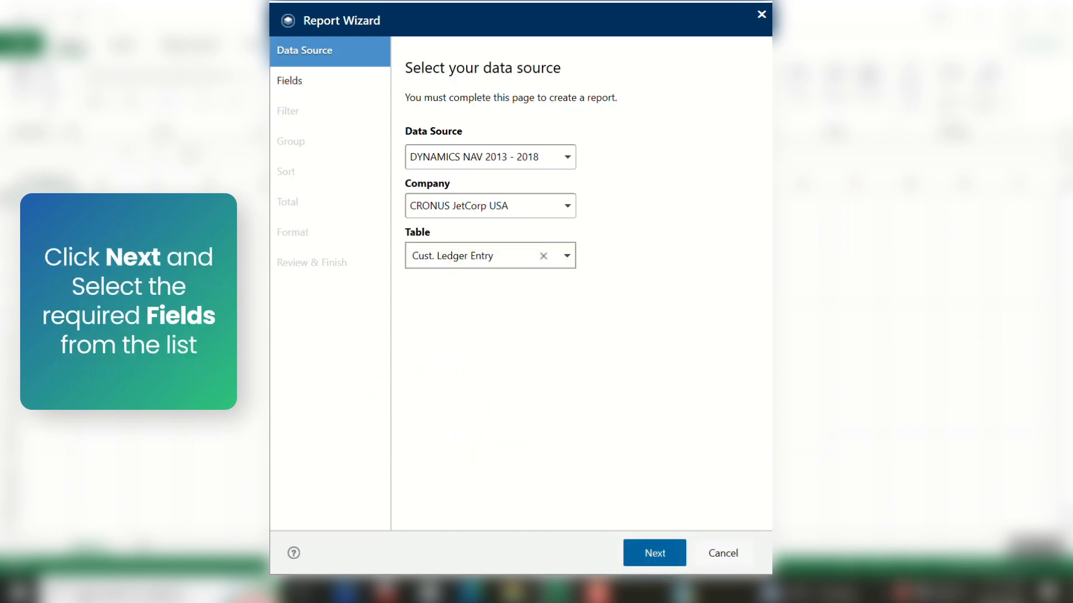
# Pick and order seven ledger fields, Customer Posting Group through Amount ($).
pyautogui.click(653, 552)
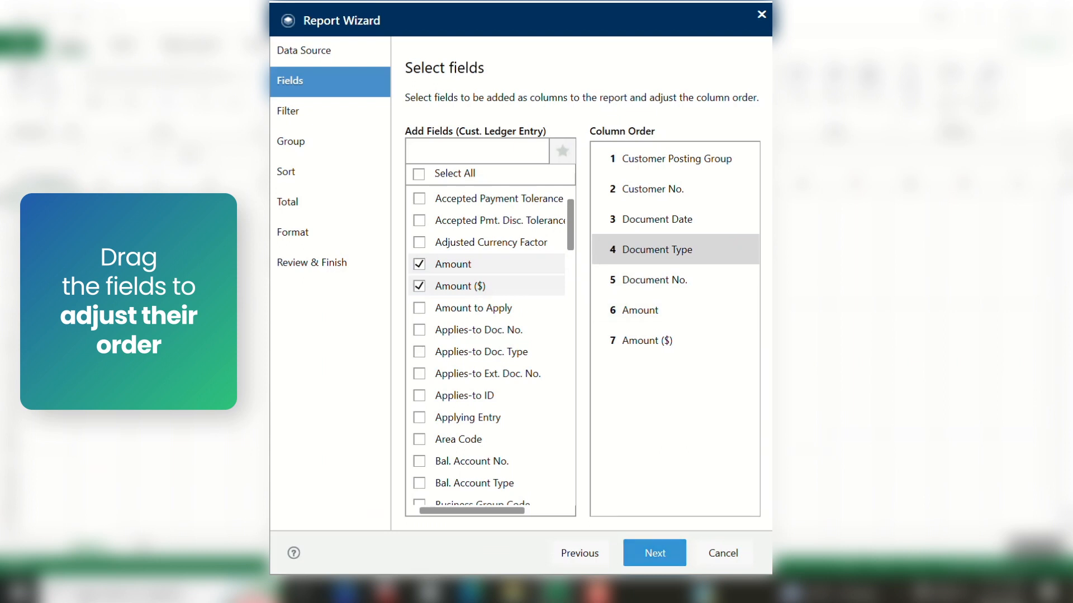
pyautogui.click(653, 553)
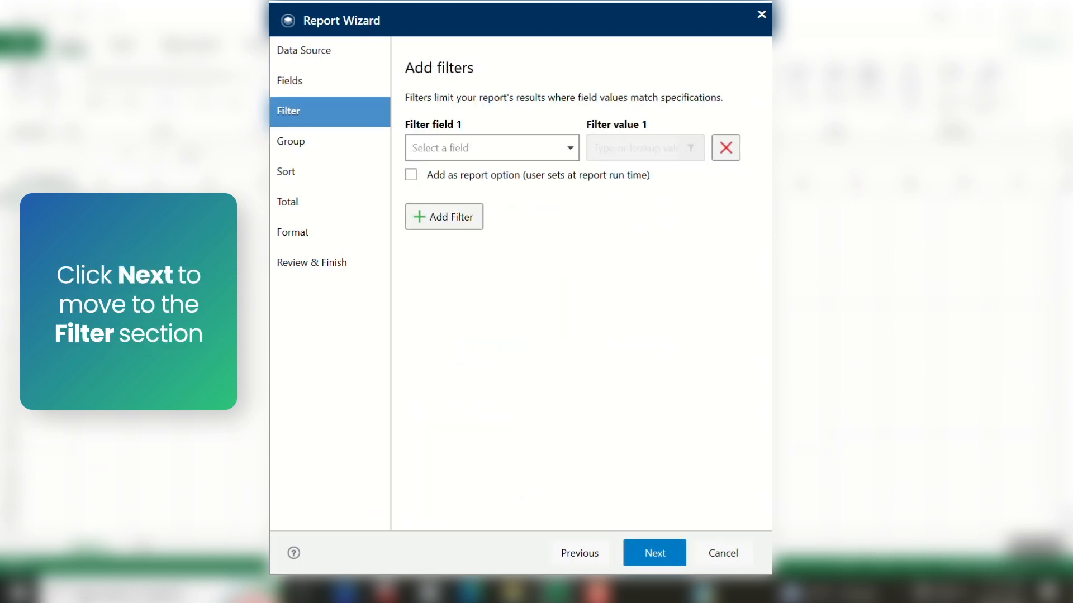
# Filter Posting Date to 01/01/19..12/31/19, then advance through grouping to sorting.
pyautogui.click(490, 148)
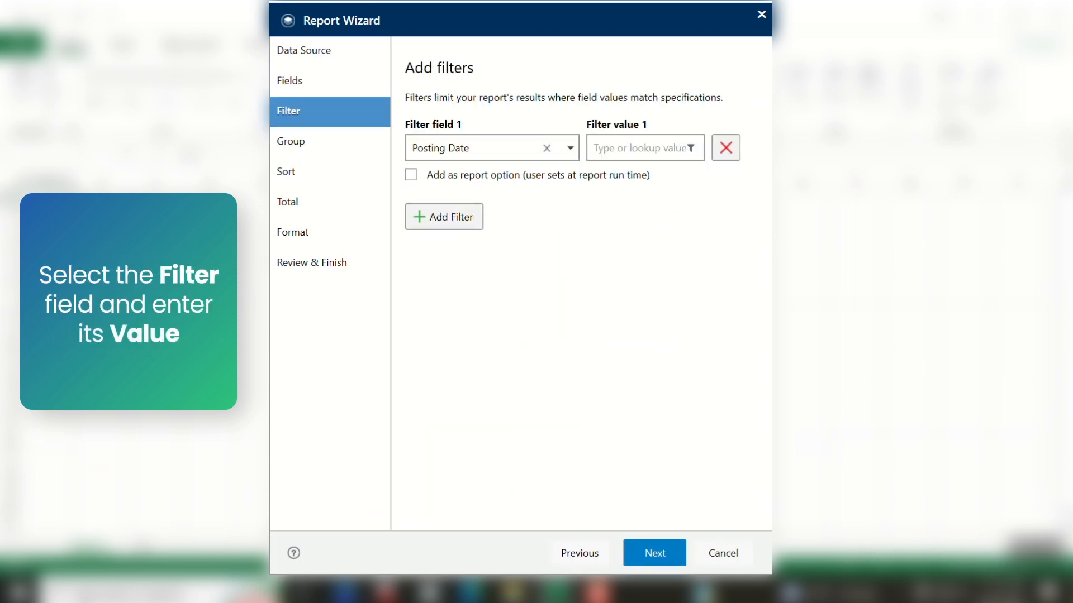
pyautogui.write('01/01/19..12/31/19')
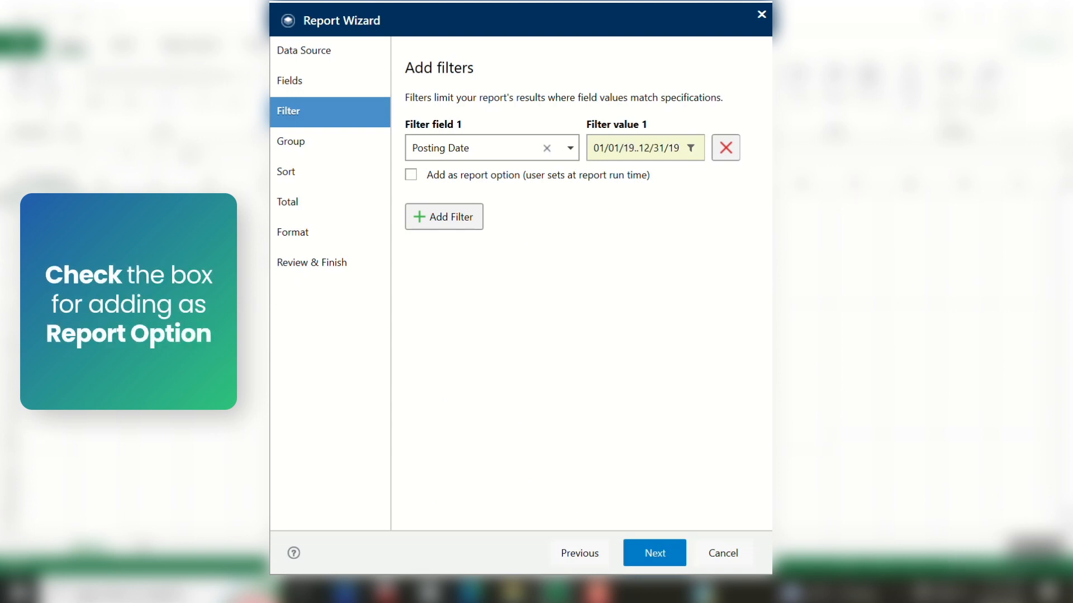
pyautogui.click(411, 174)
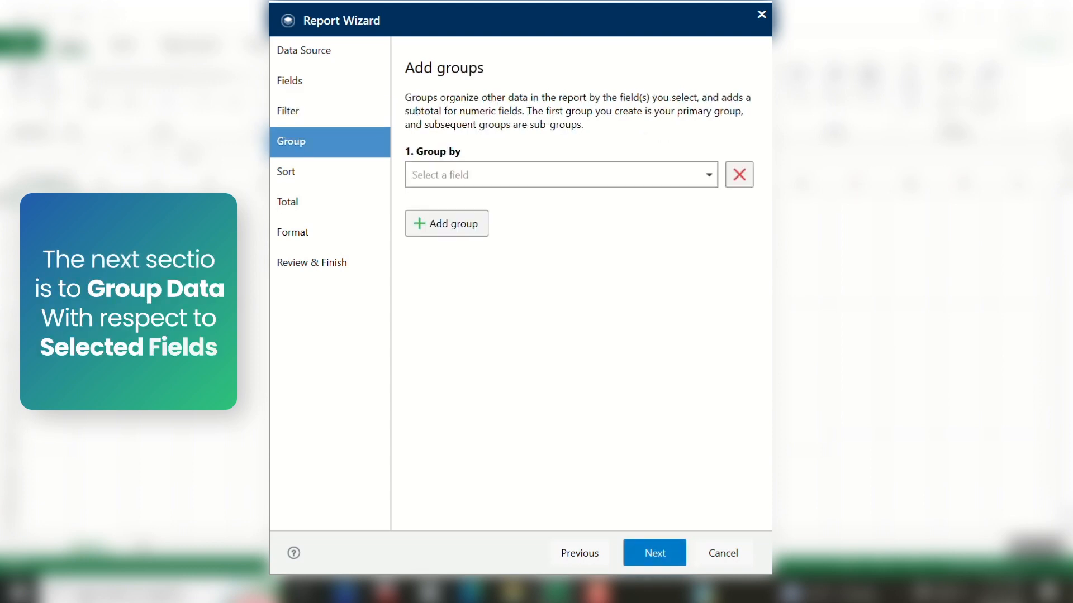
pyautogui.click(560, 175)
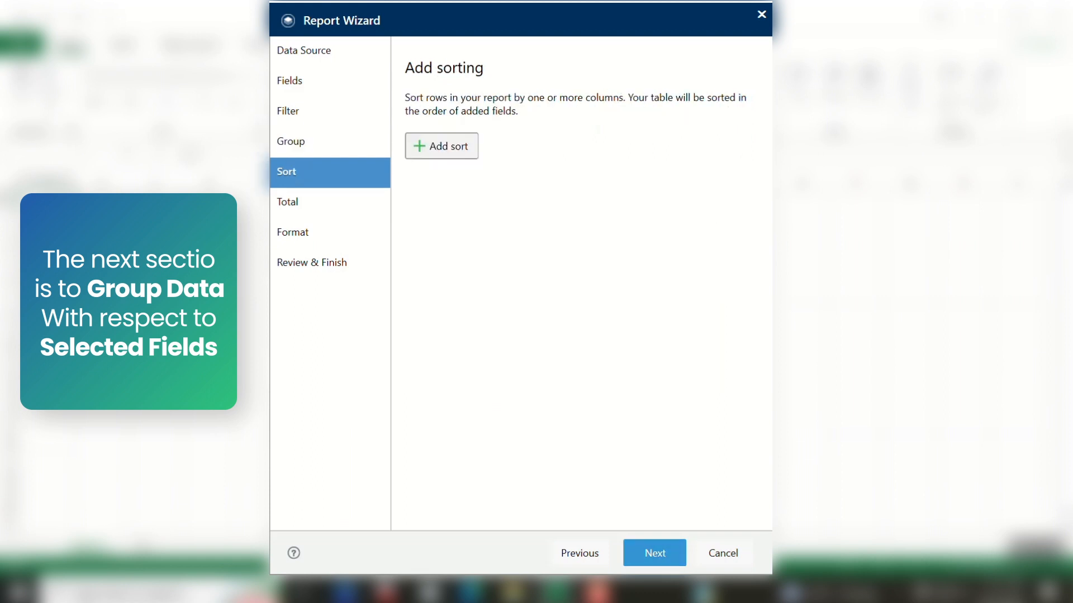
# Add an ascending sort on Customer No.
pyautogui.click(440, 146)
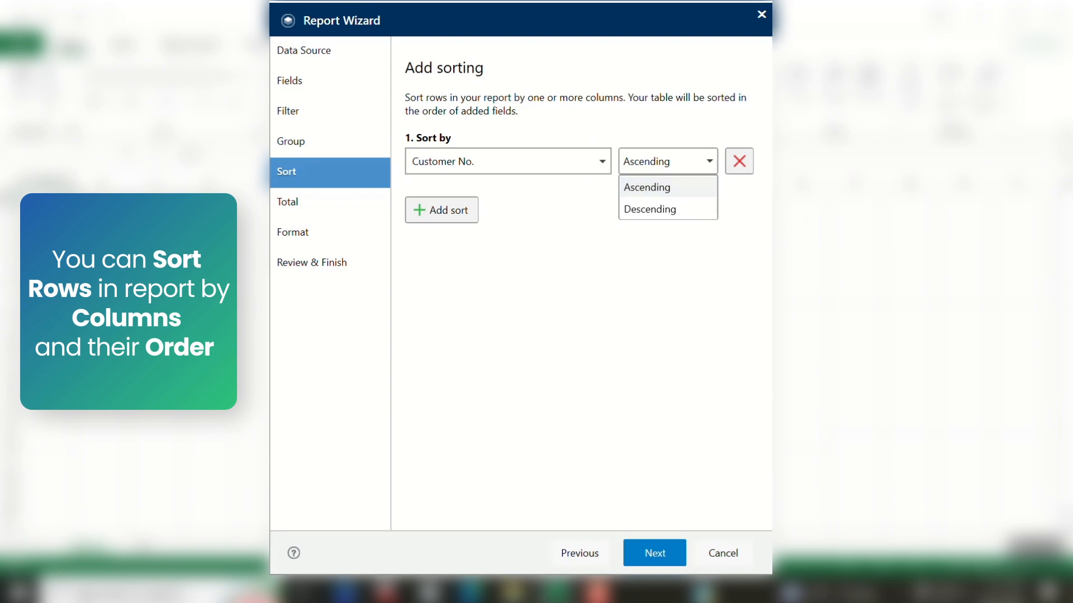
pyautogui.click(288, 203)
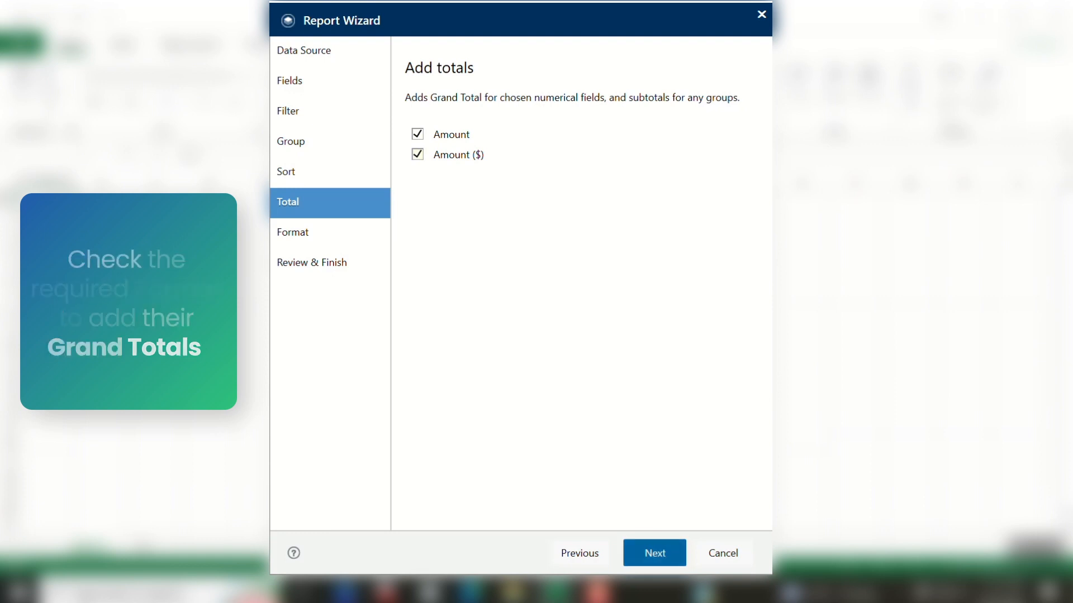
# Add basic Excel formatting, finish the wizard, and run the report for 2019 postings.
pyautogui.click(652, 552)
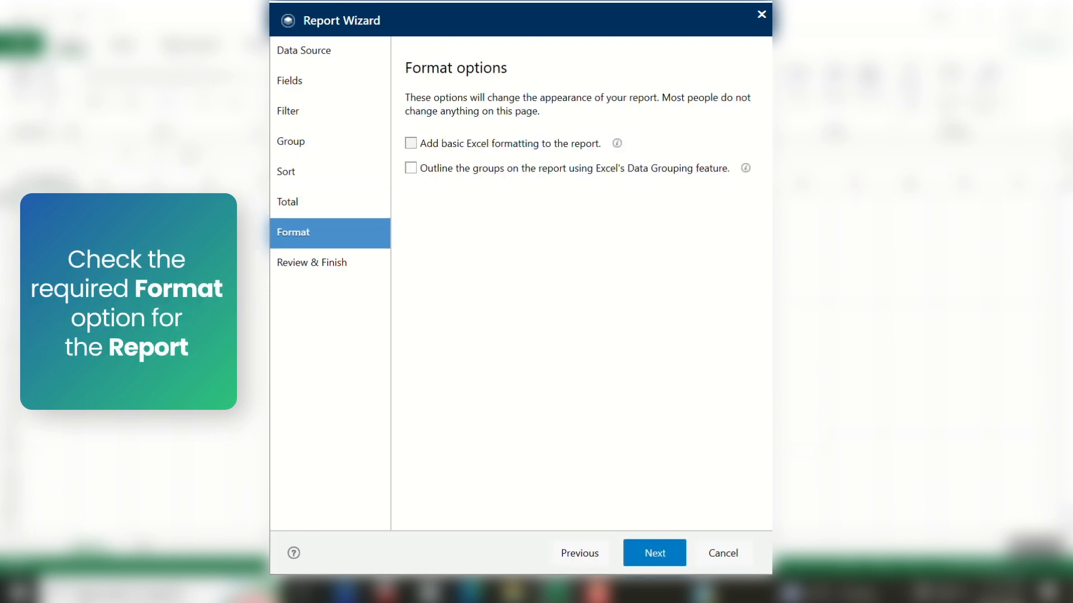
pyautogui.click(411, 143)
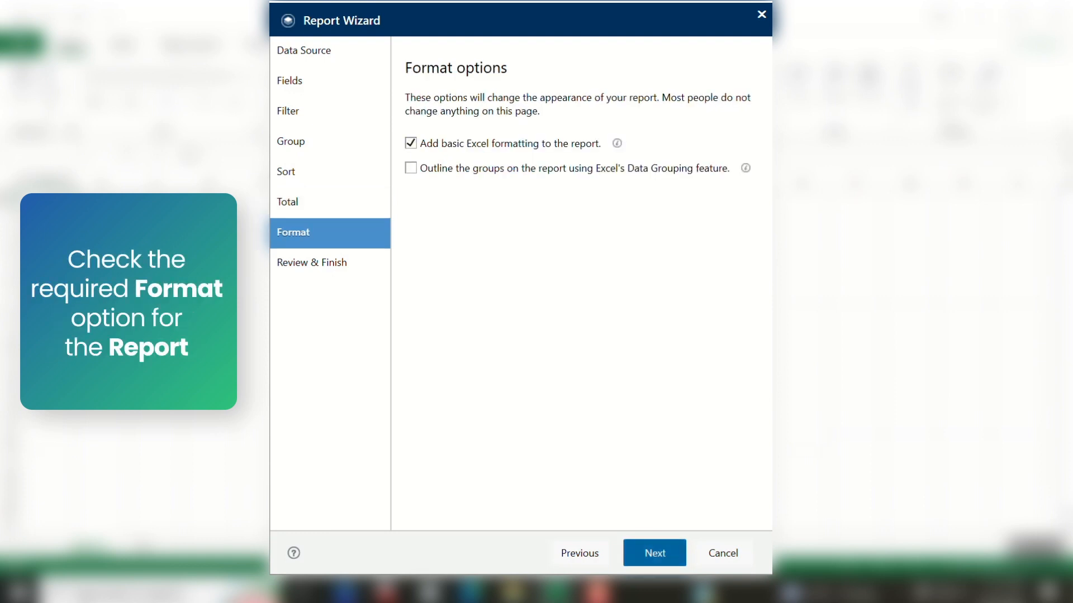
pyautogui.click(652, 553)
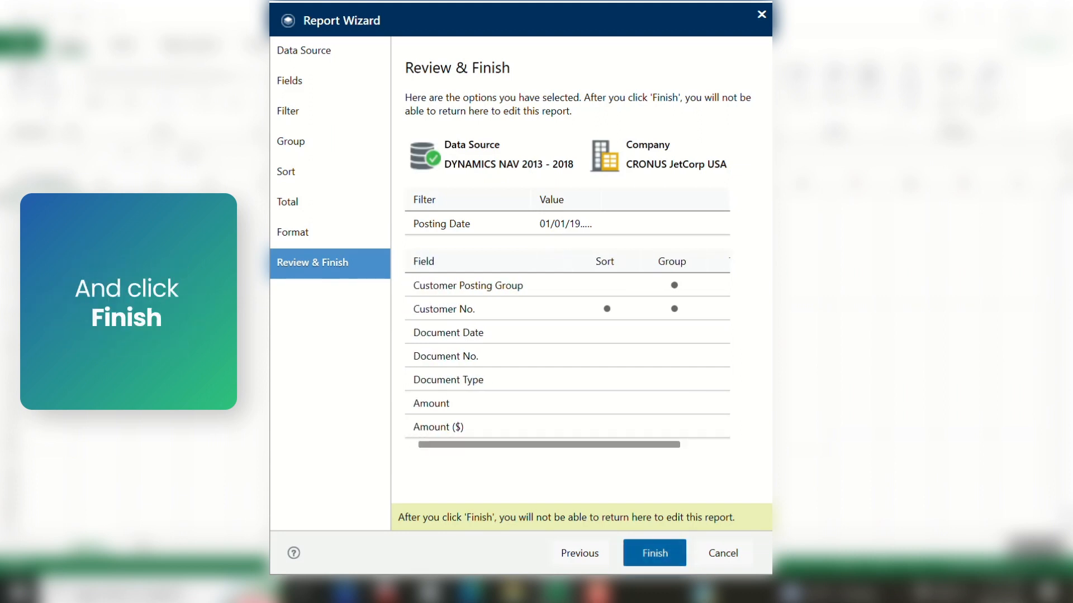
pyautogui.click(653, 553)
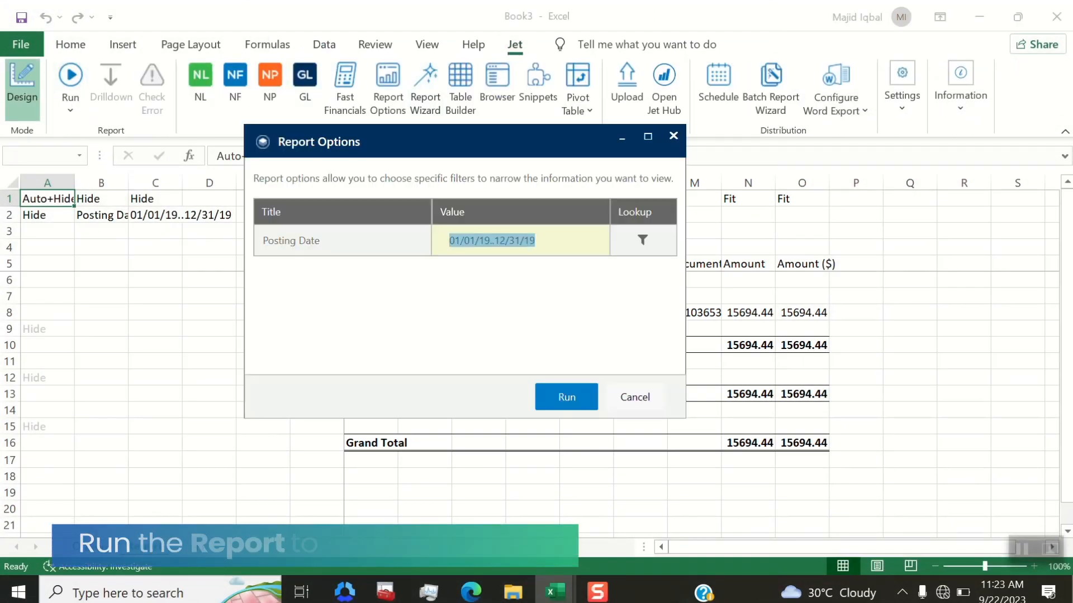
pyautogui.click(566, 397)
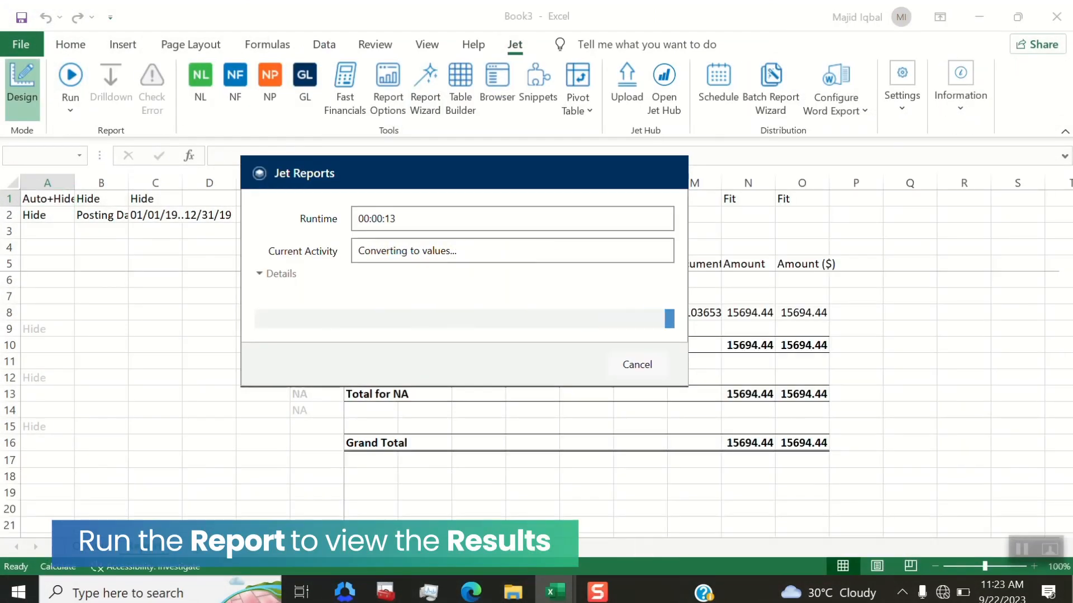